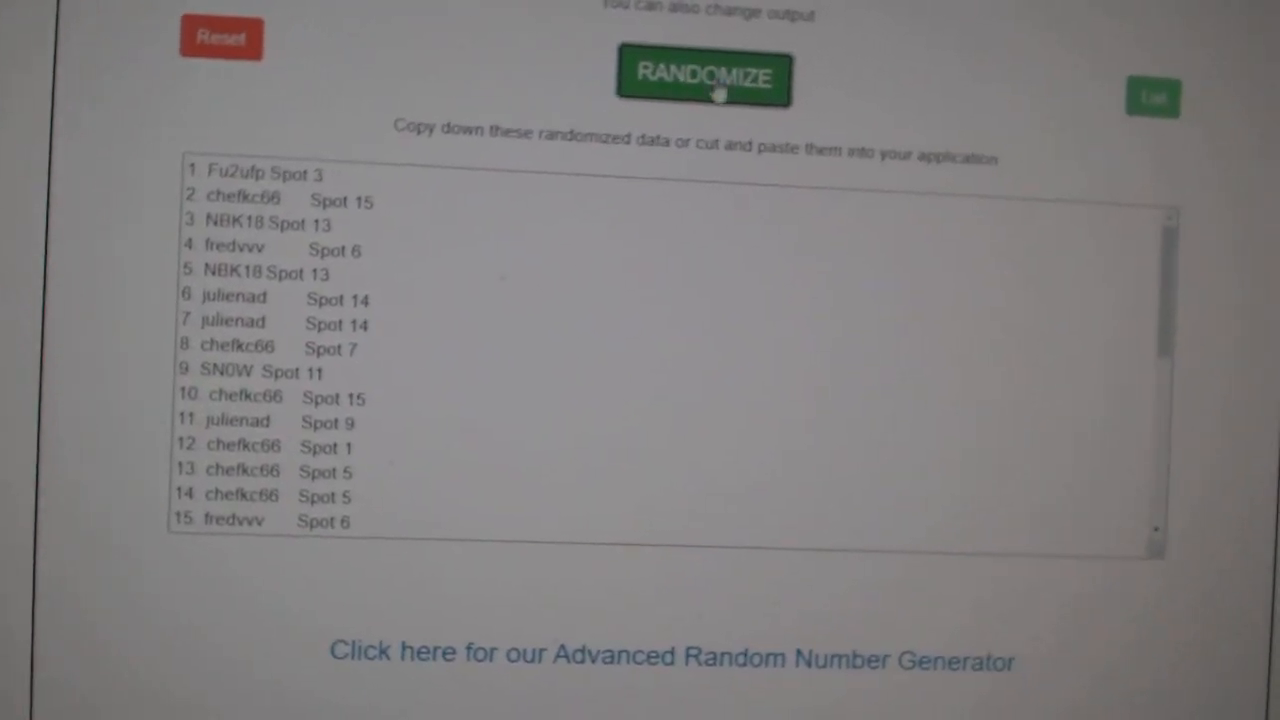
- Reshuffle the names-and-spots list into a new random order
{"action": "left_click", "coordinate": [702, 78]}
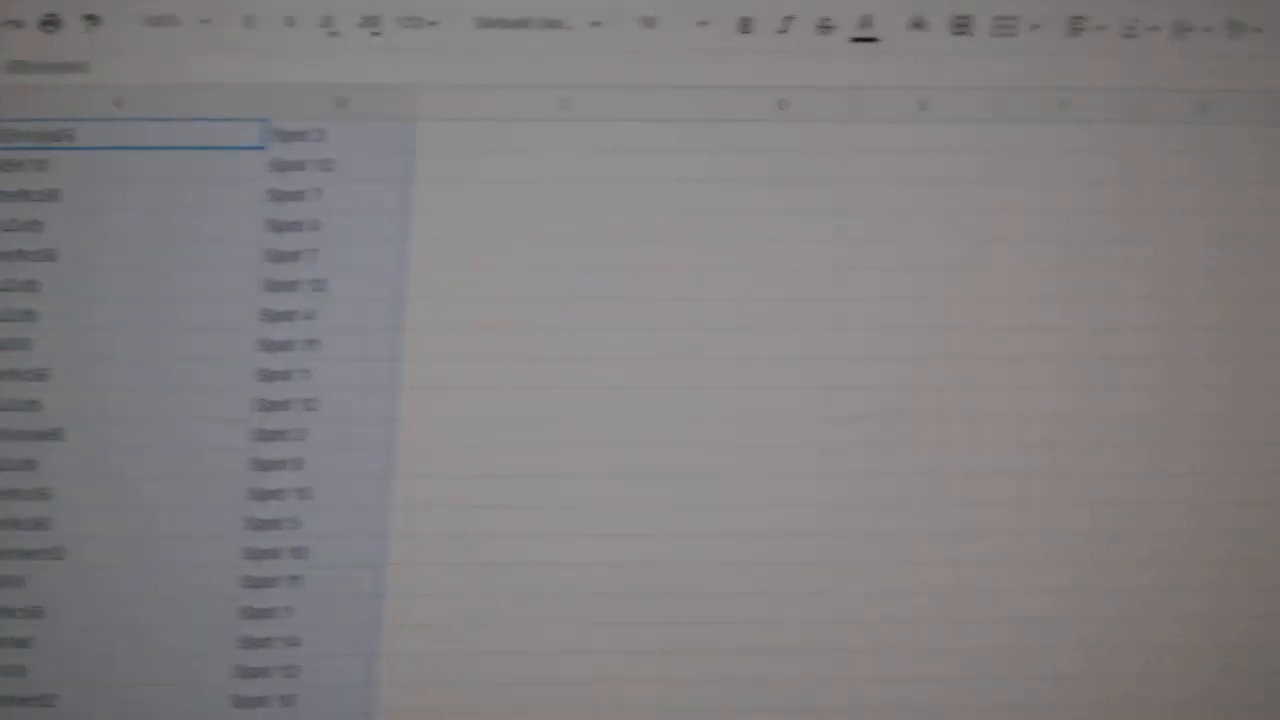
- Randomize the NHL team city list twice for a fresh order
{"action": "left_click", "coordinate": [700, 68]}
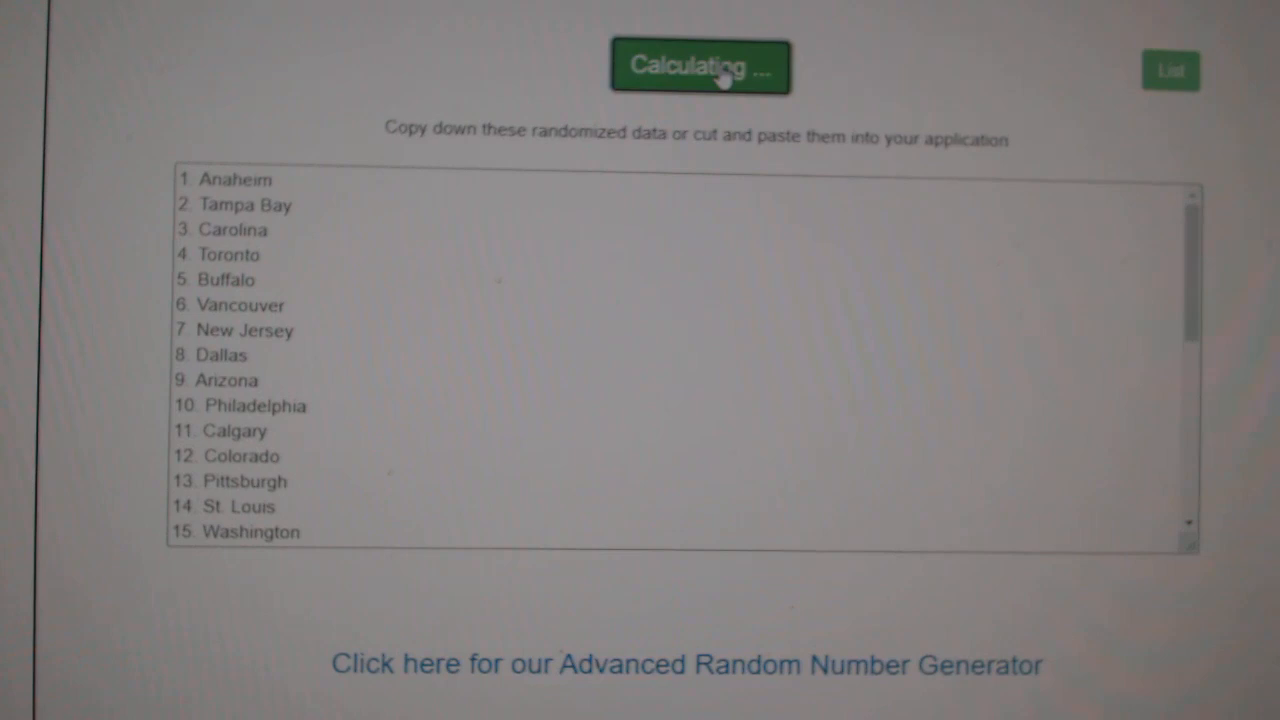
{"action": "left_click", "coordinate": [700, 68]}
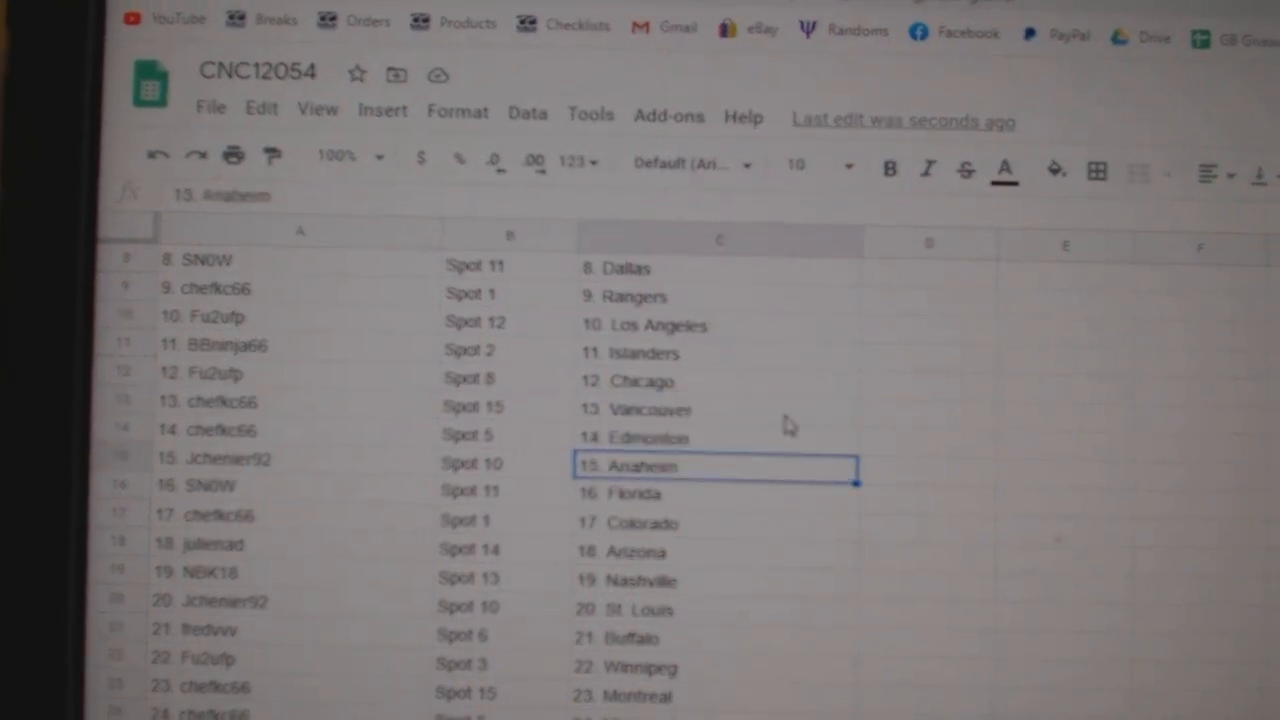
- Review the pasted team column, checking the 21. Buffalo and 23. Montreal entries
{"action": "scroll", "scroll_direction": "down", "scroll_amount": 3}
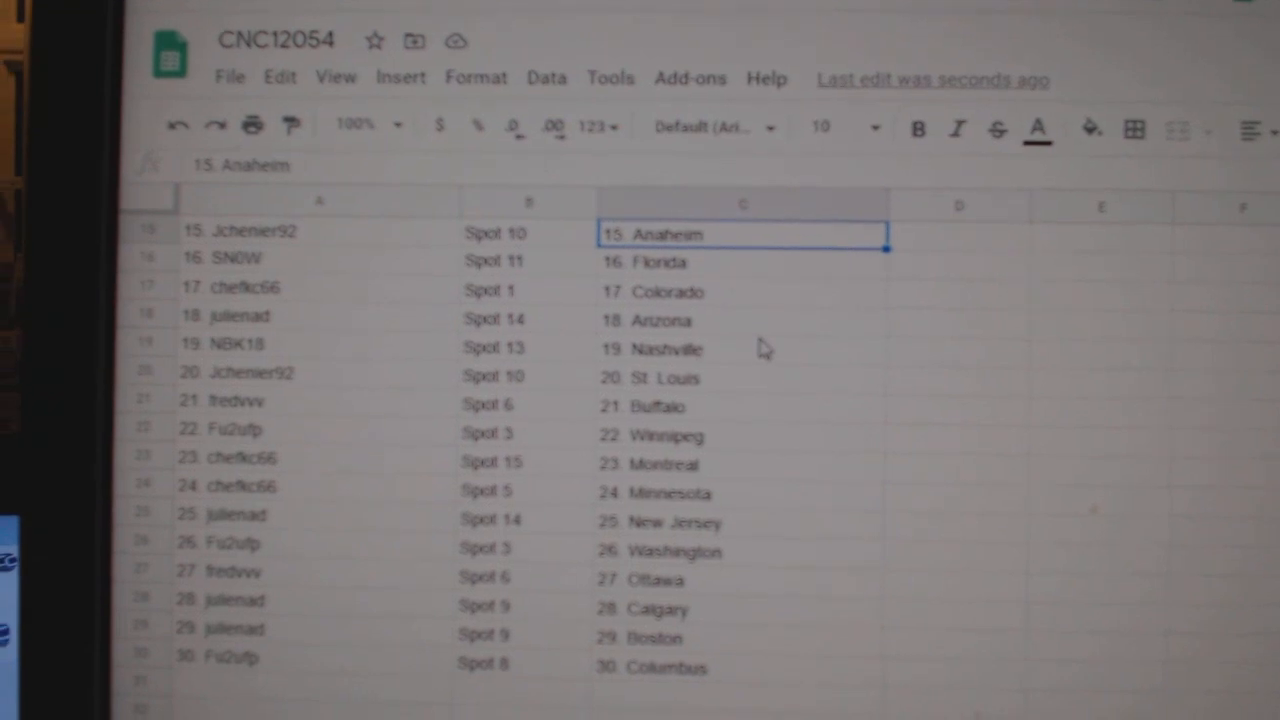
{"action": "left_click", "coordinate": [644, 428]}
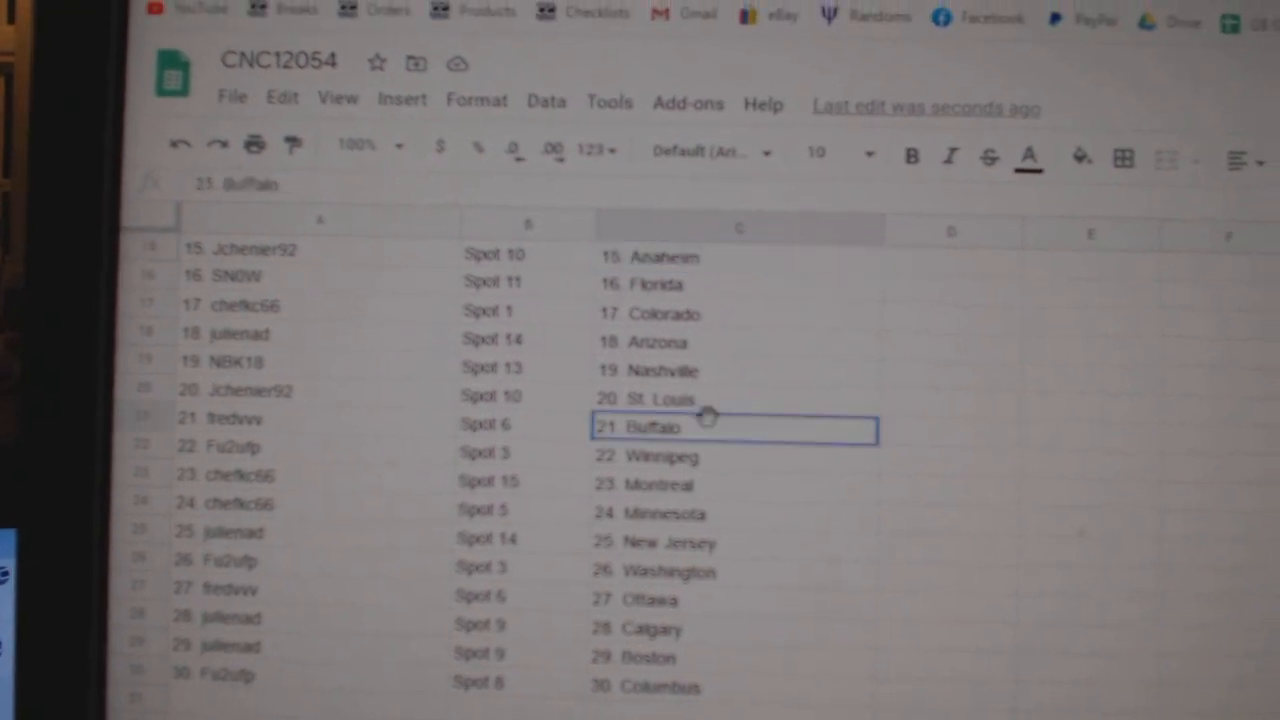
{"action": "scroll", "scroll_direction": "down", "scroll_amount": 3}
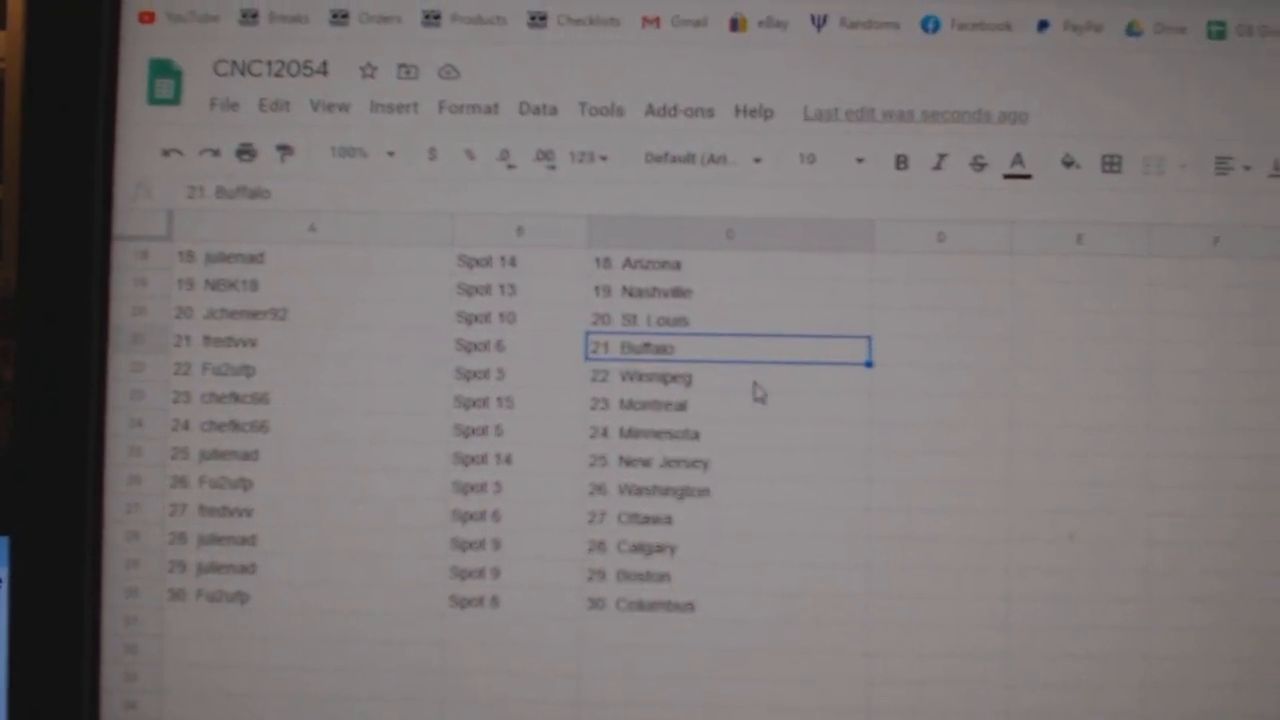
{"action": "left_click", "coordinate": [724, 420]}
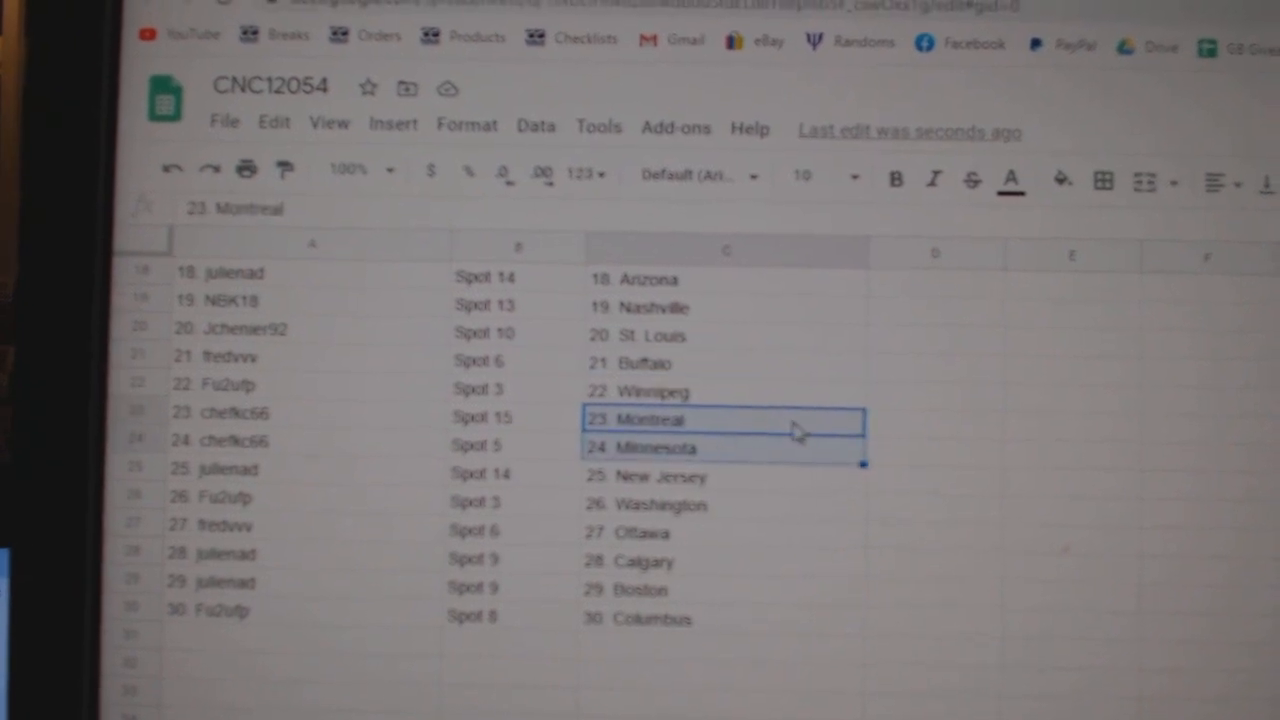